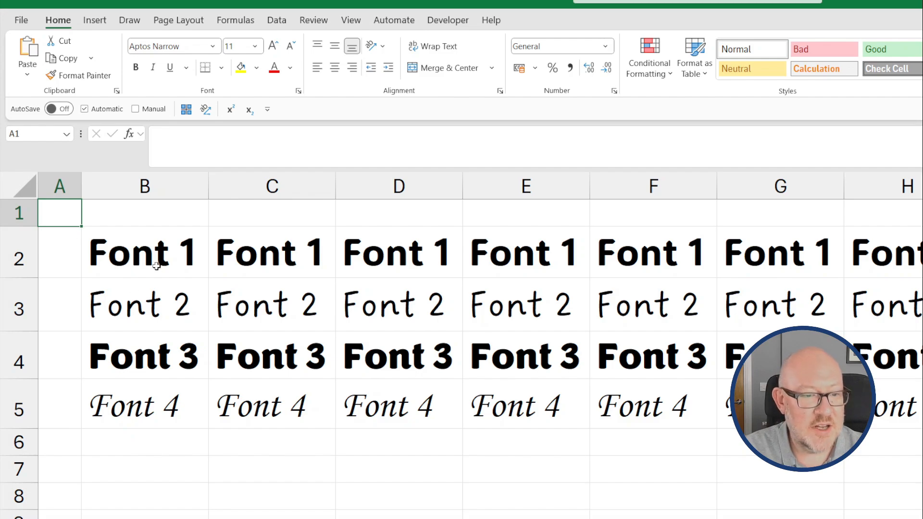
pyautogui.moveTo(181, 415)
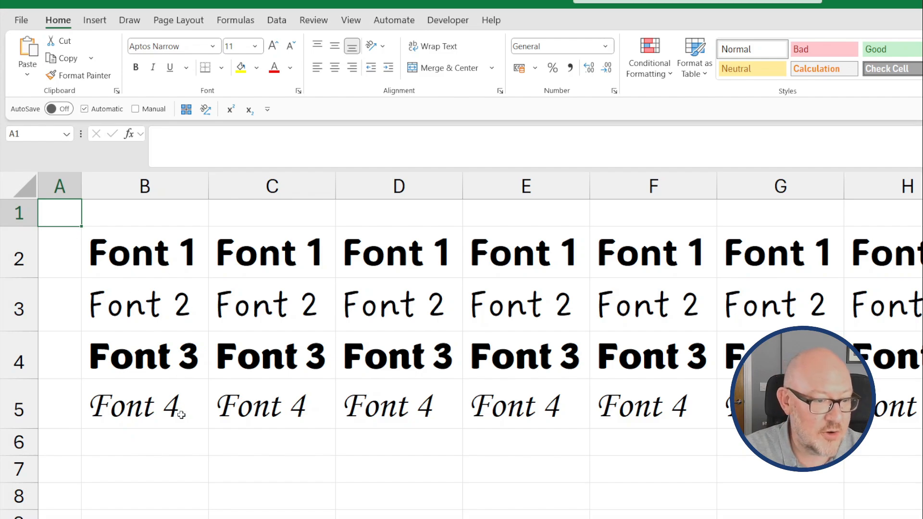
# Step: Check the Font 4 and Font 1 cell fonts, then set ADLaM Display as the find format
pyautogui.click(144, 305)
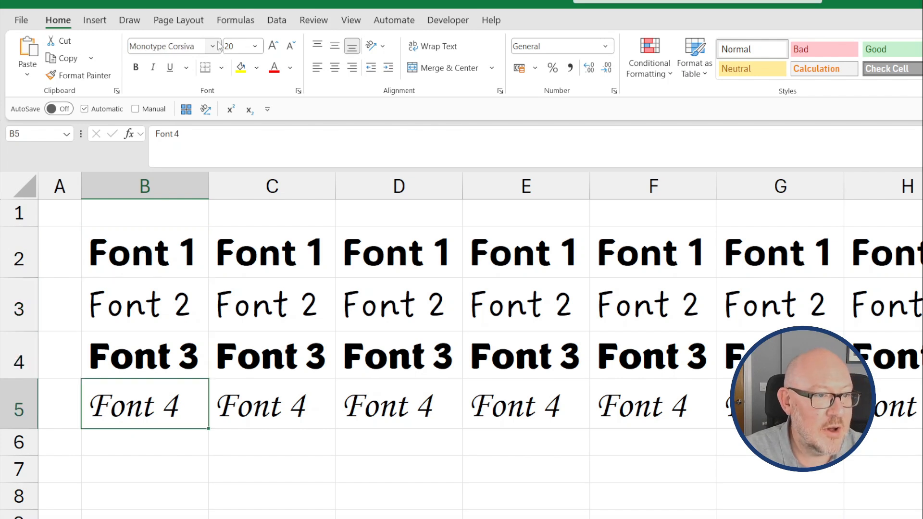
pyautogui.click(213, 46)
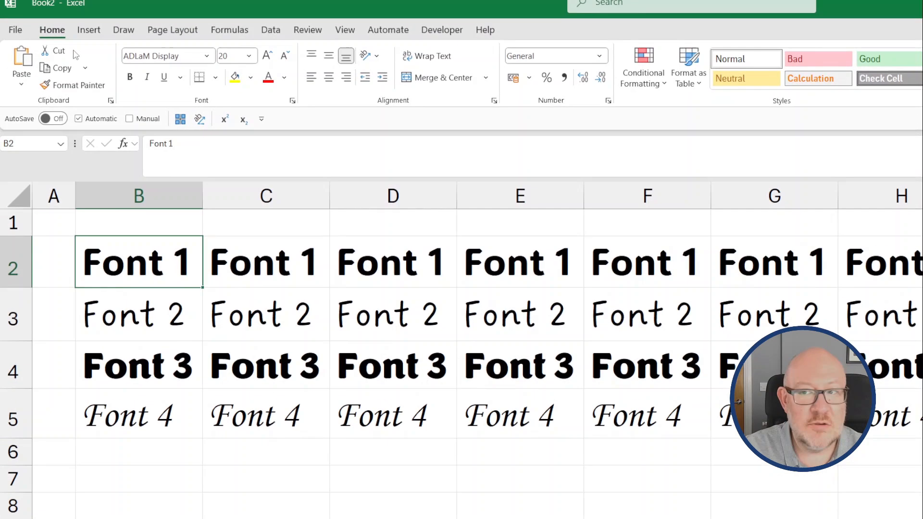
pyautogui.click(746, 81)
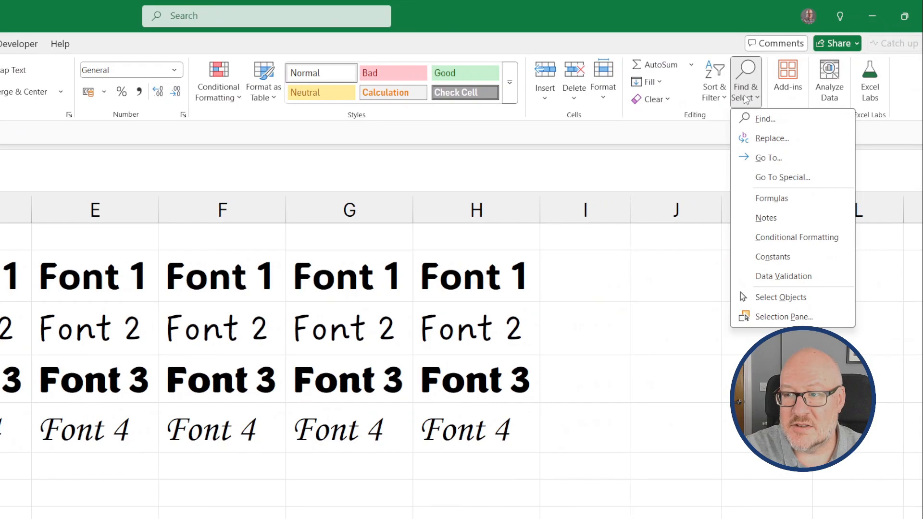
pyautogui.click(745, 81)
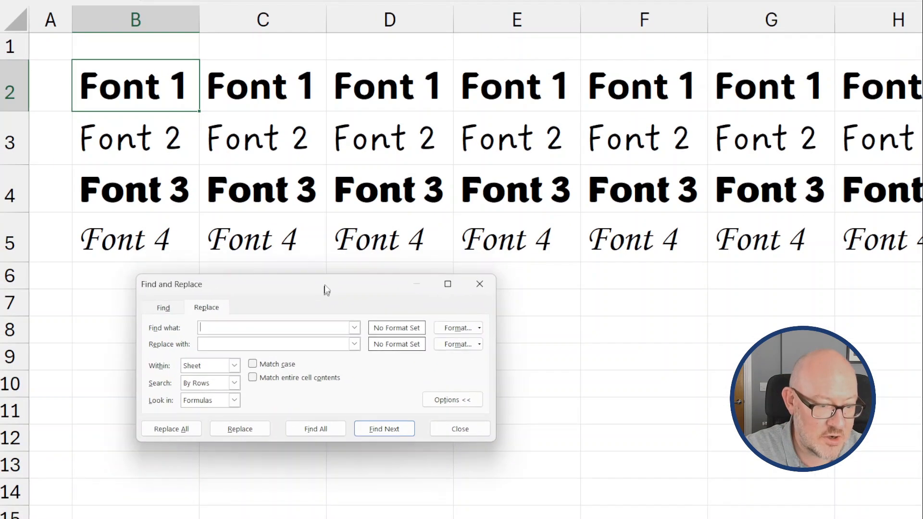
pyautogui.press('ctrl+h')
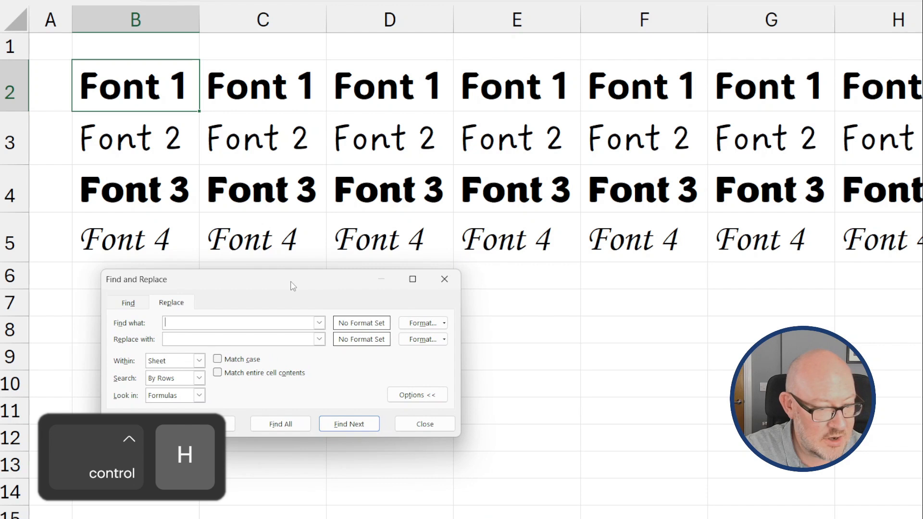
pyautogui.click(444, 323)
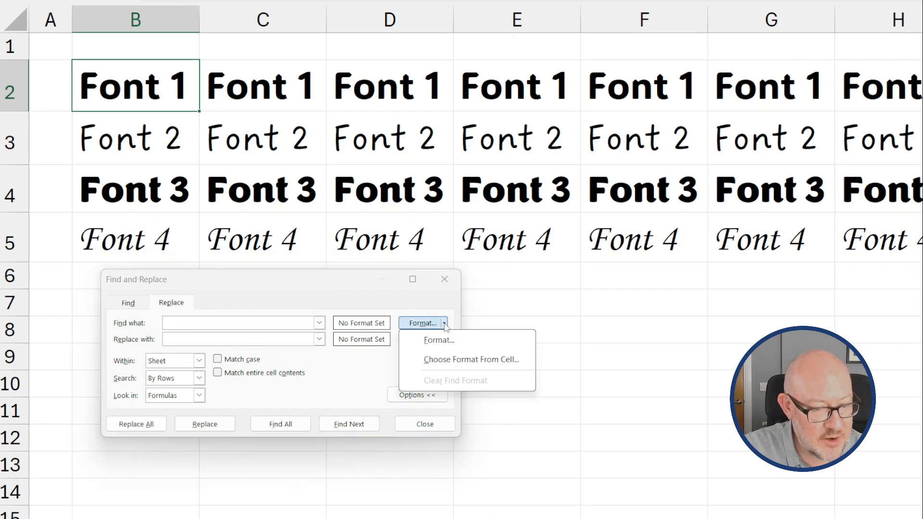
pyautogui.click(438, 341)
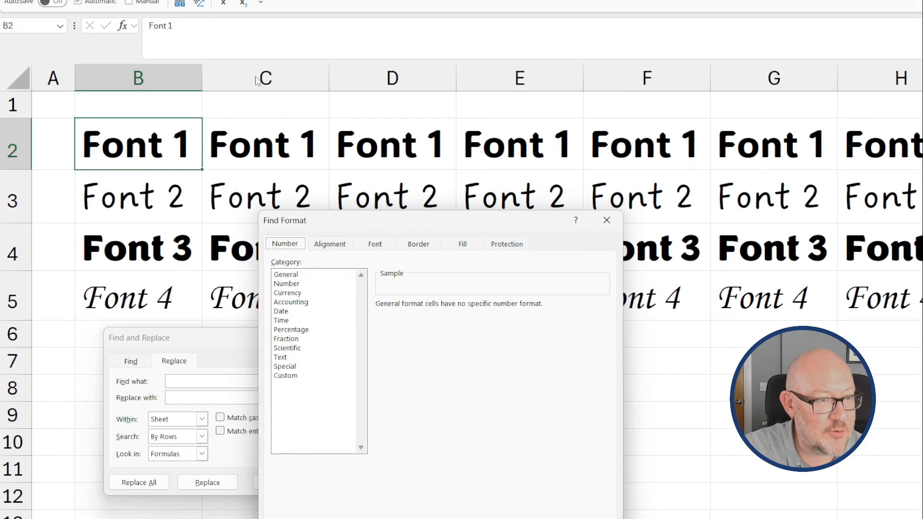
pyautogui.click(375, 244)
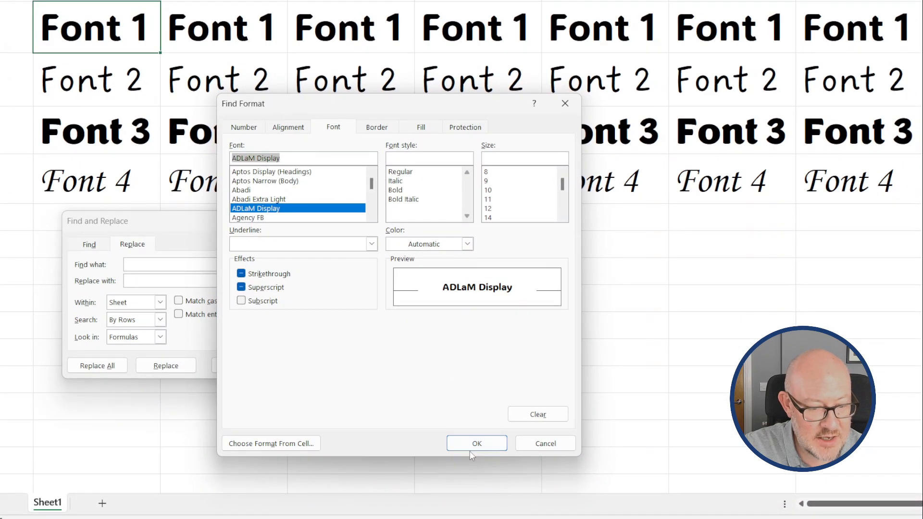
# Step: Set Aptos Narrow as the replacement format and Replace All seven ADLaM Display cells
pyautogui.click(476, 443)
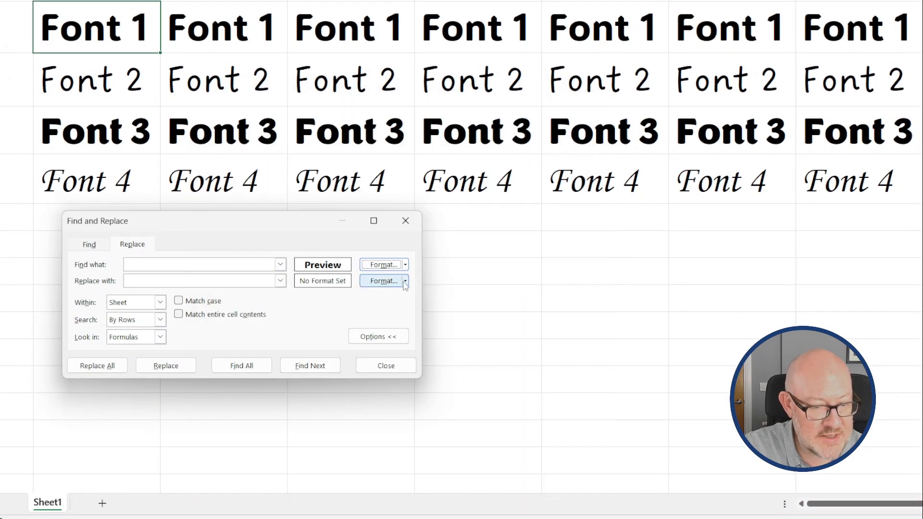
pyautogui.click(381, 281)
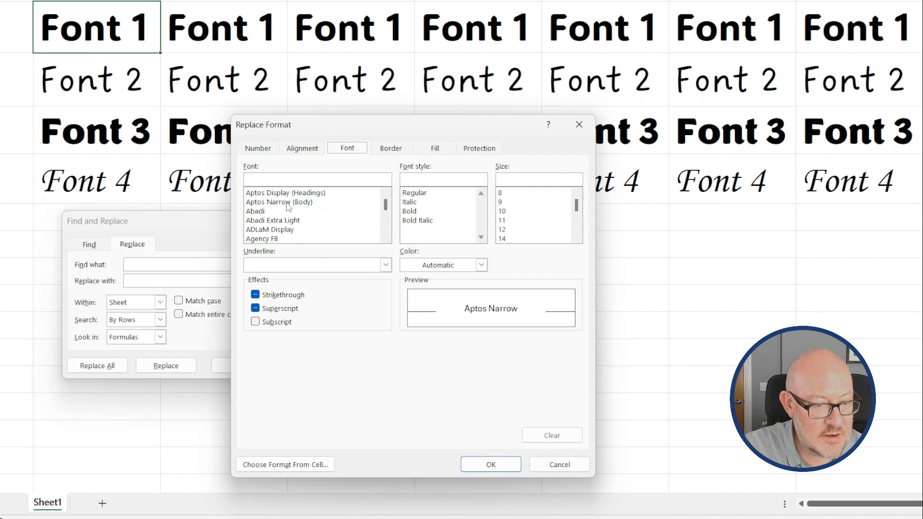
pyautogui.click(280, 202)
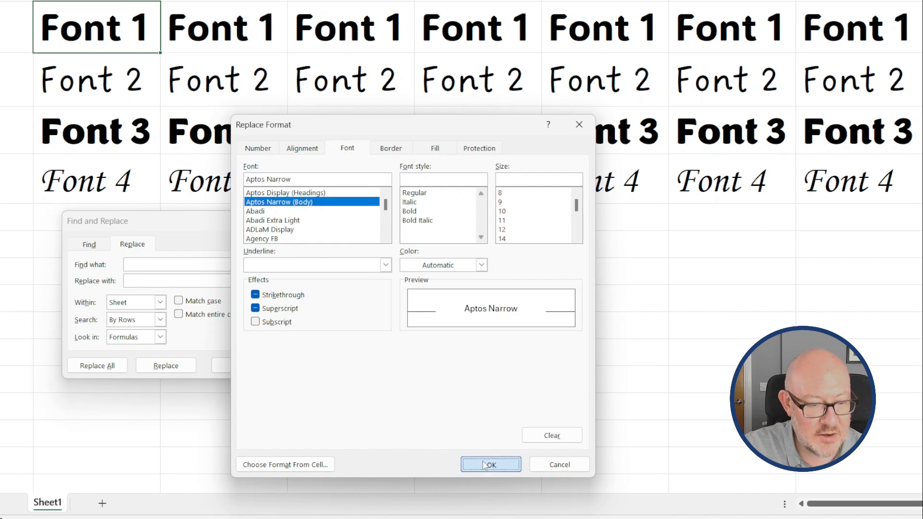
pyautogui.click(491, 465)
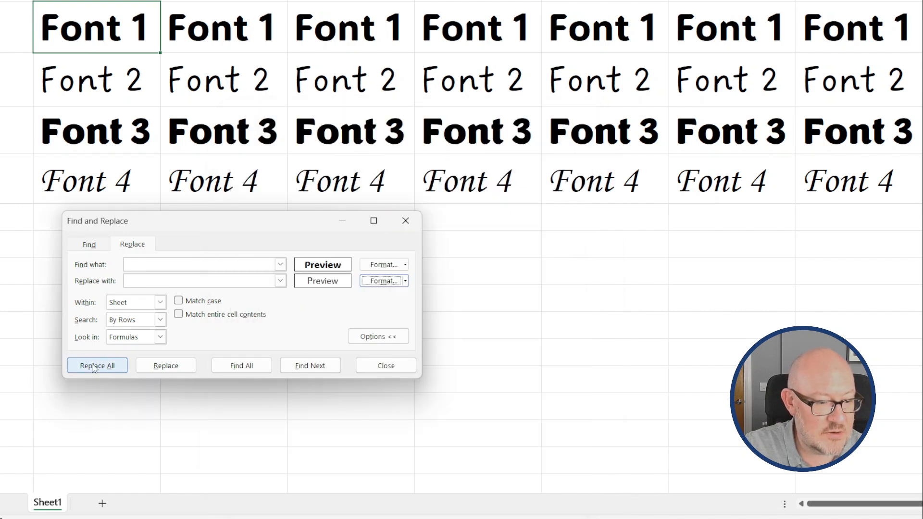
pyautogui.click(159, 302)
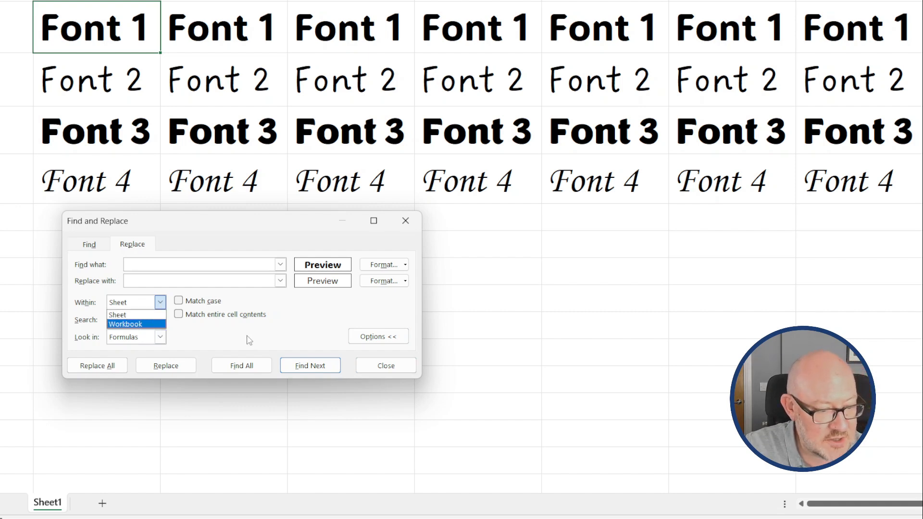
pyautogui.click(96, 365)
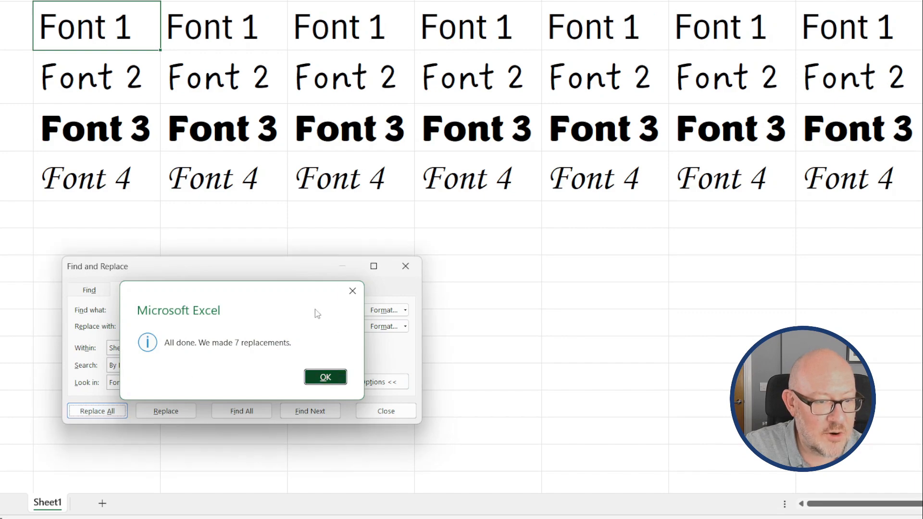
pyautogui.click(325, 377)
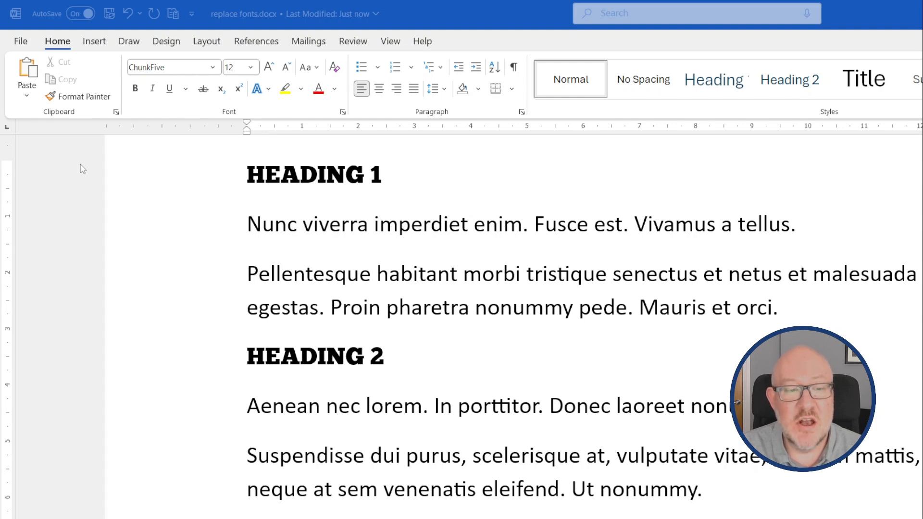
pyautogui.moveTo(267, 236)
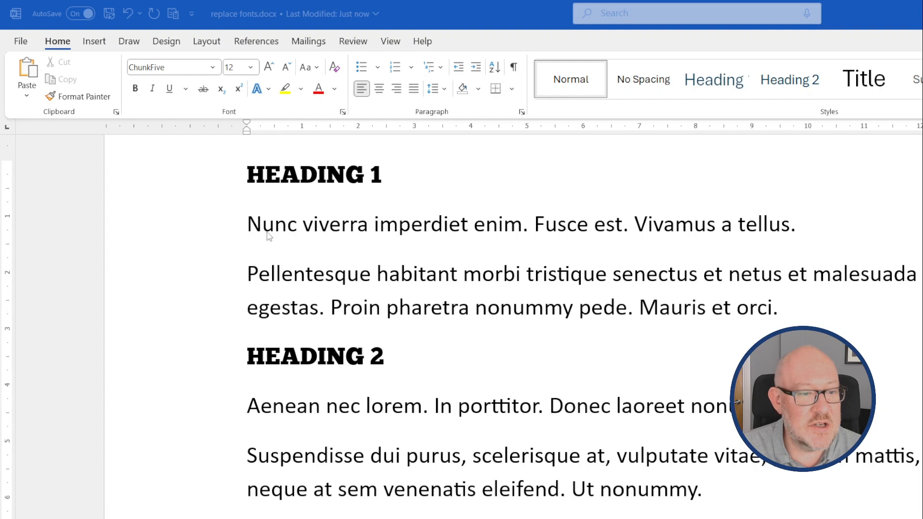
# Step: Click into the body paragraph to check its font
pyautogui.click(262, 225)
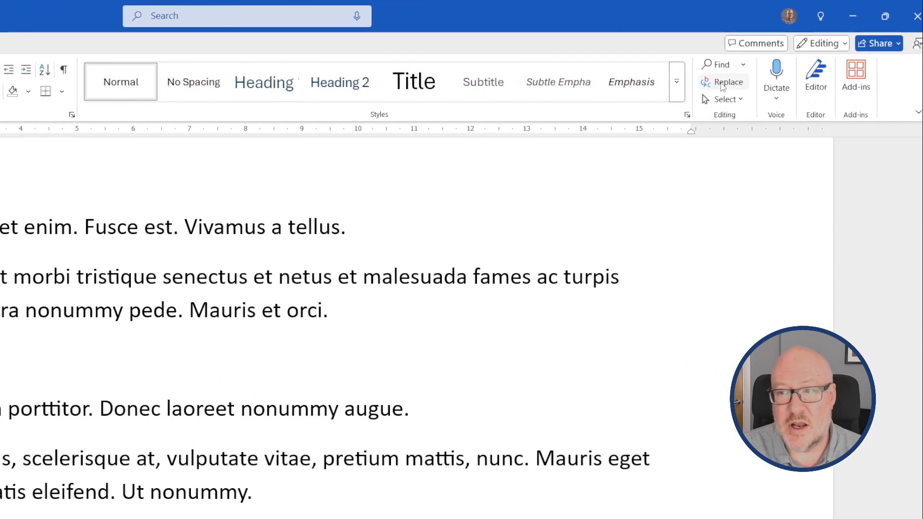
# Step: Open Word's expanded Find and Replace and pick ChunkFive as the font to find
pyautogui.click(728, 82)
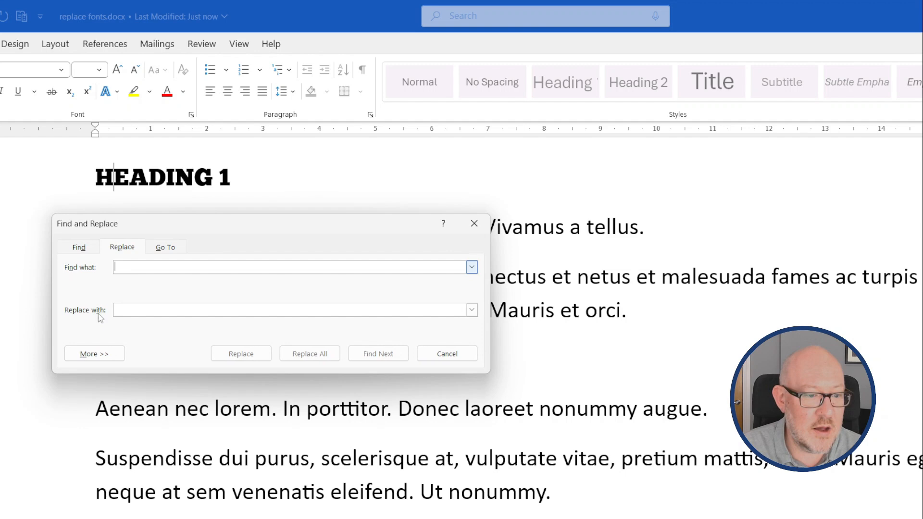
pyautogui.click(94, 353)
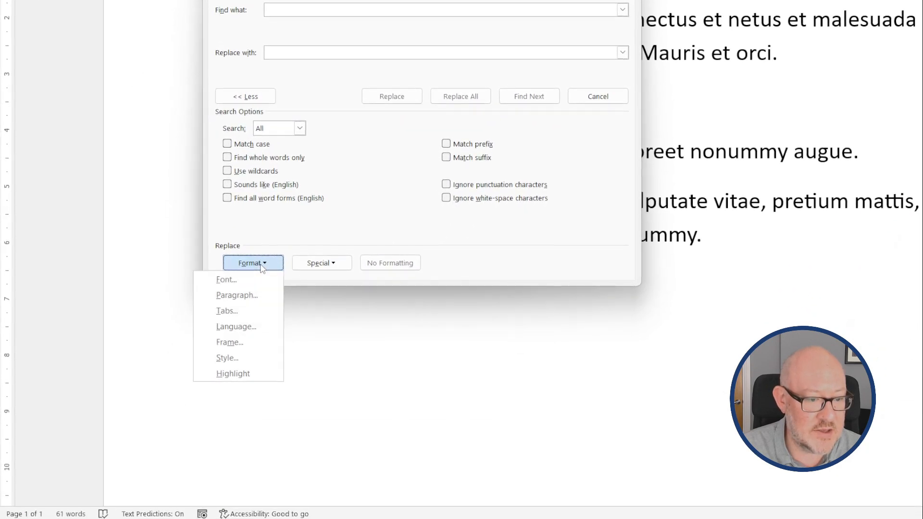
pyautogui.click(226, 279)
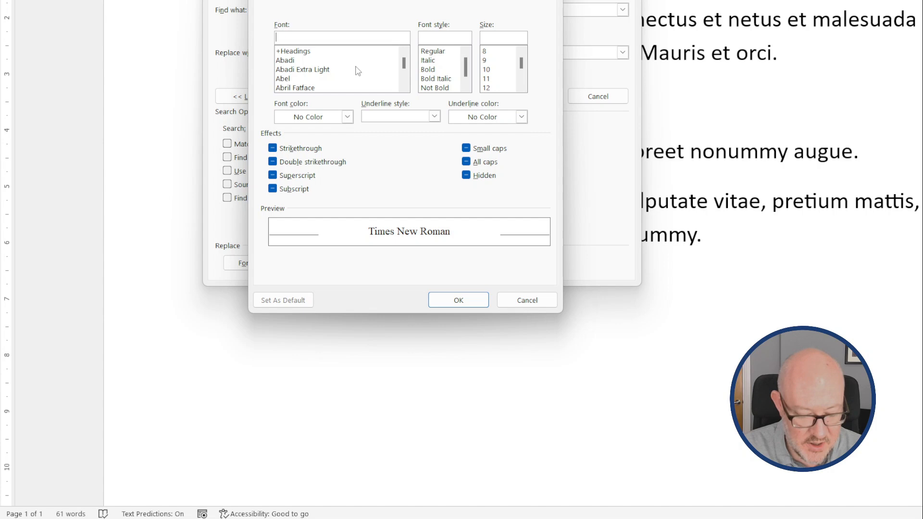
pyautogui.write('chu')
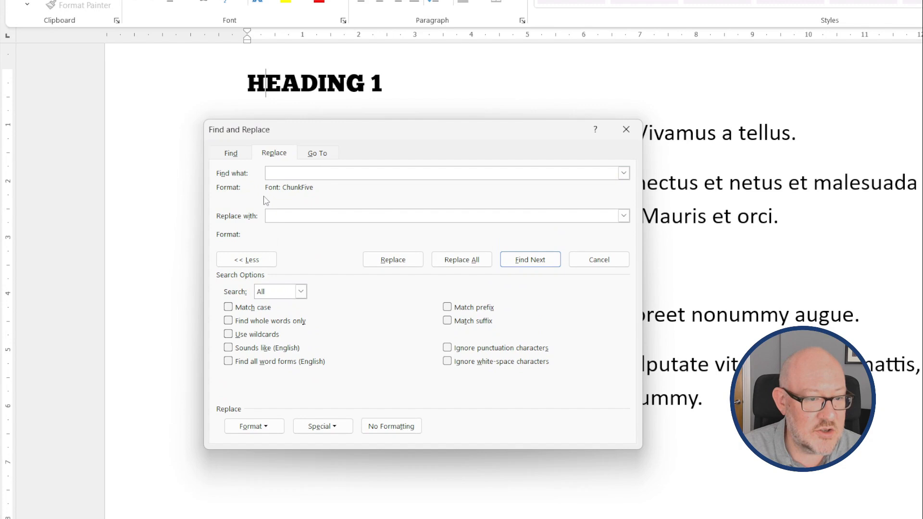
pyautogui.moveTo(283, 244)
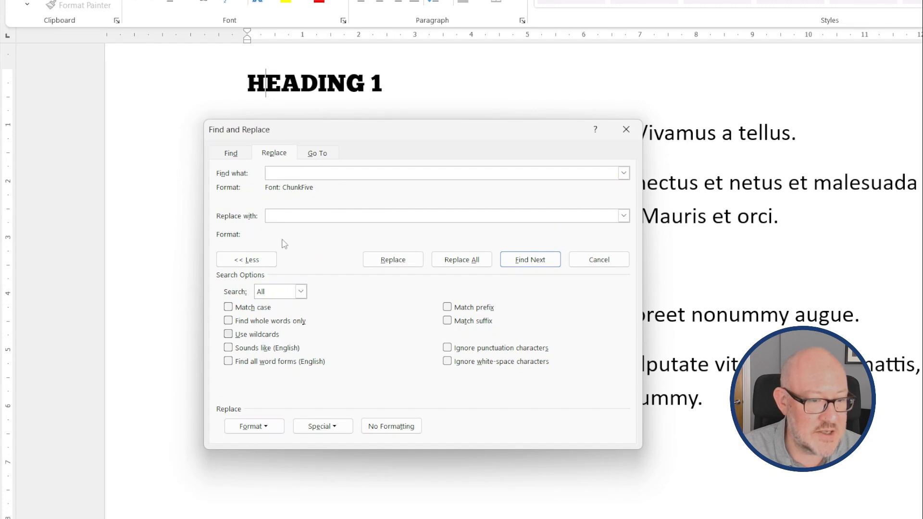
# Step: Replace all three ChunkFive headings with the +Headings font and verify the result
pyautogui.click(253, 425)
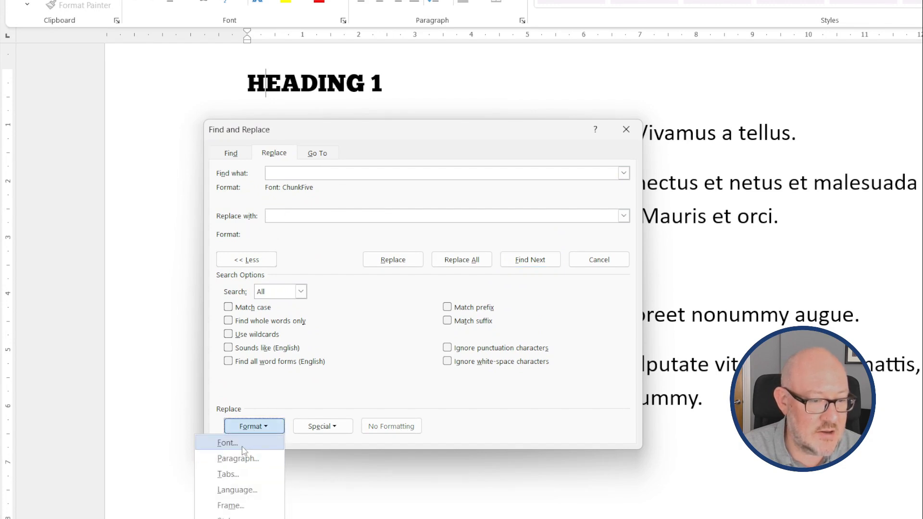
pyautogui.click(227, 442)
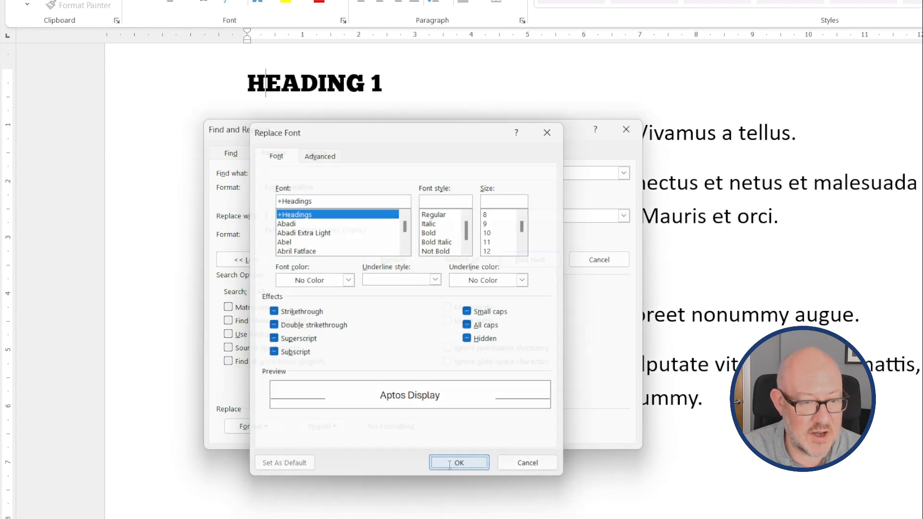
pyautogui.click(459, 462)
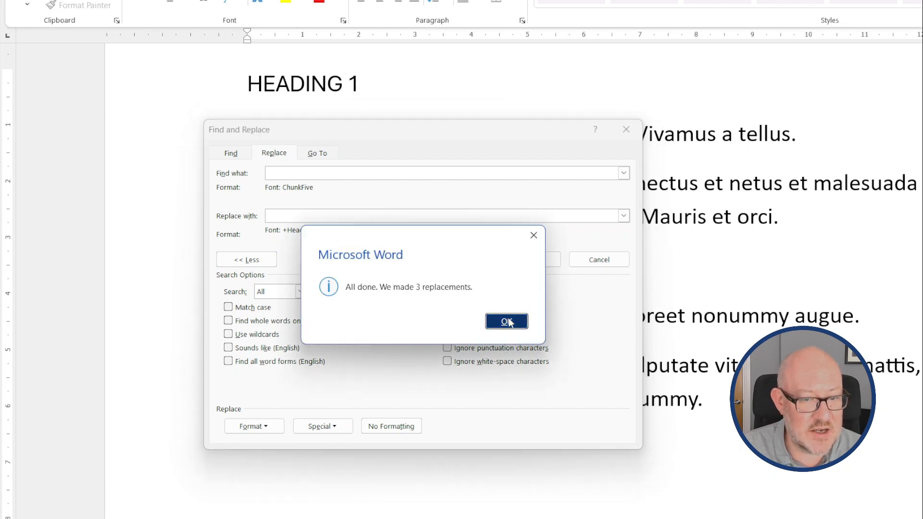
pyautogui.click(506, 322)
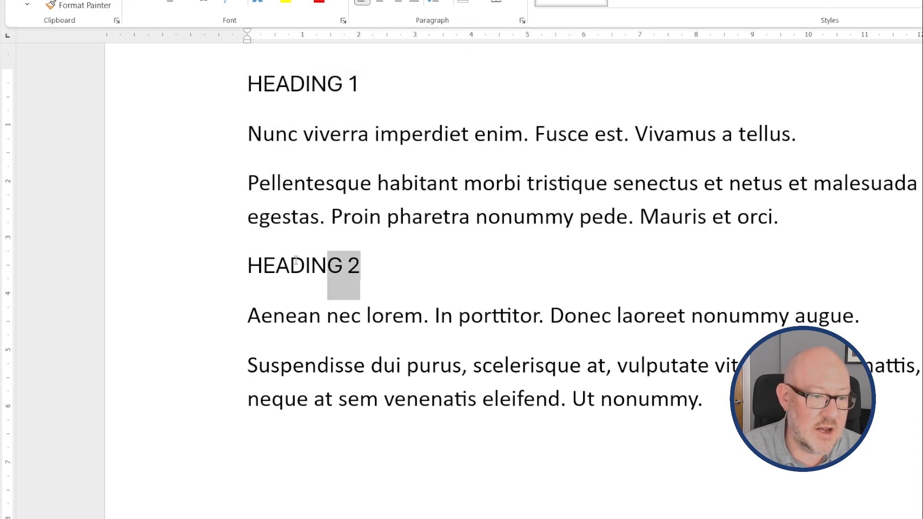
pyautogui.click(255, 265)
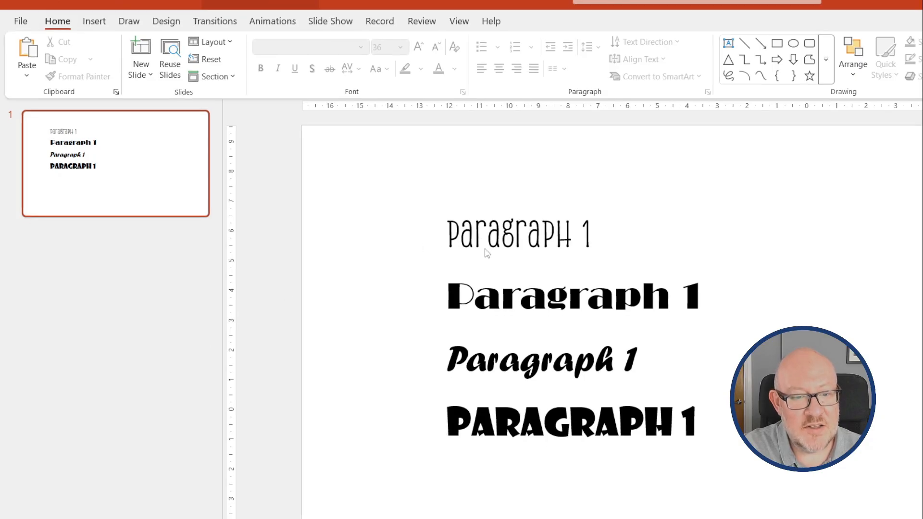
# Step: Inspect the fonts of the slide's text lines, then open Replace Fonts for Alasassy Caps
pyautogui.click(518, 231)
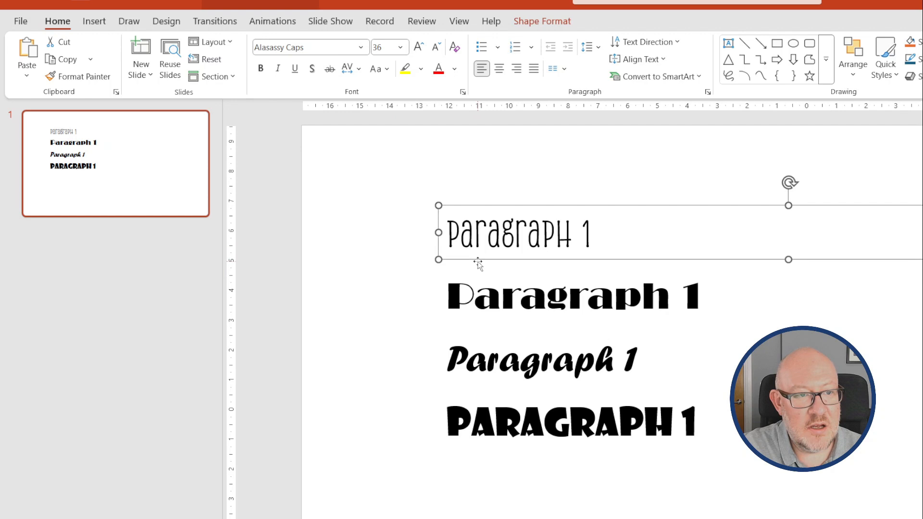
pyautogui.click(541, 360)
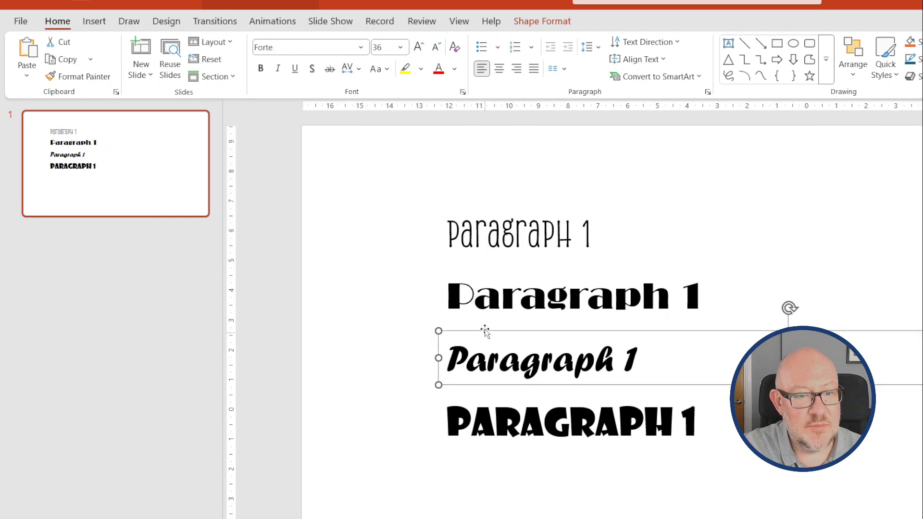
pyautogui.click(571, 421)
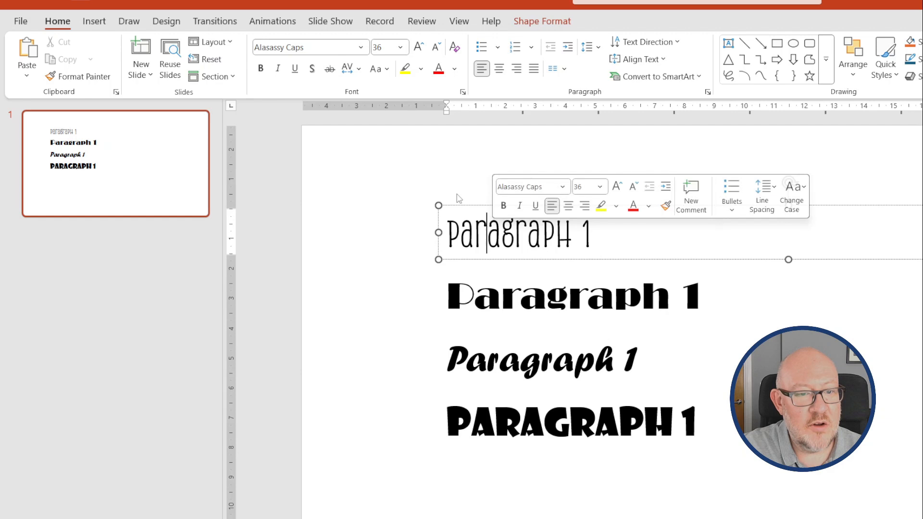
pyautogui.click(360, 47)
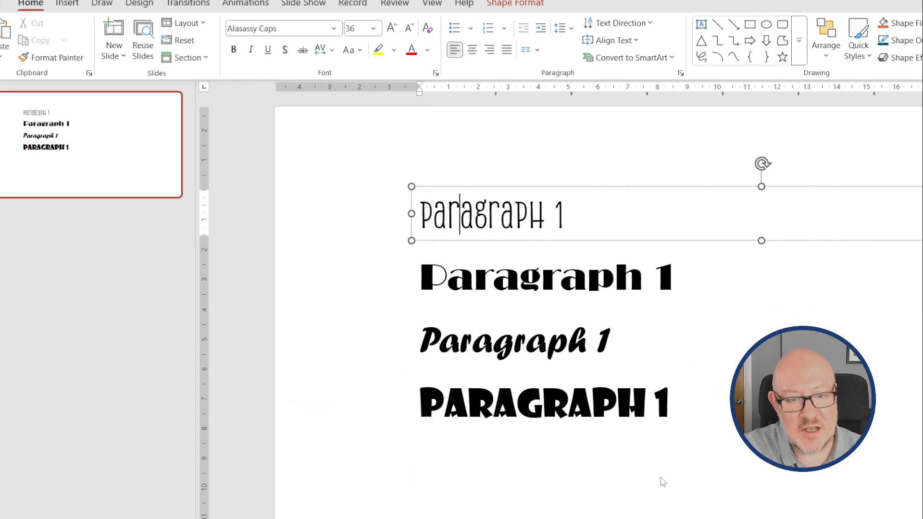
pyautogui.click(359, 198)
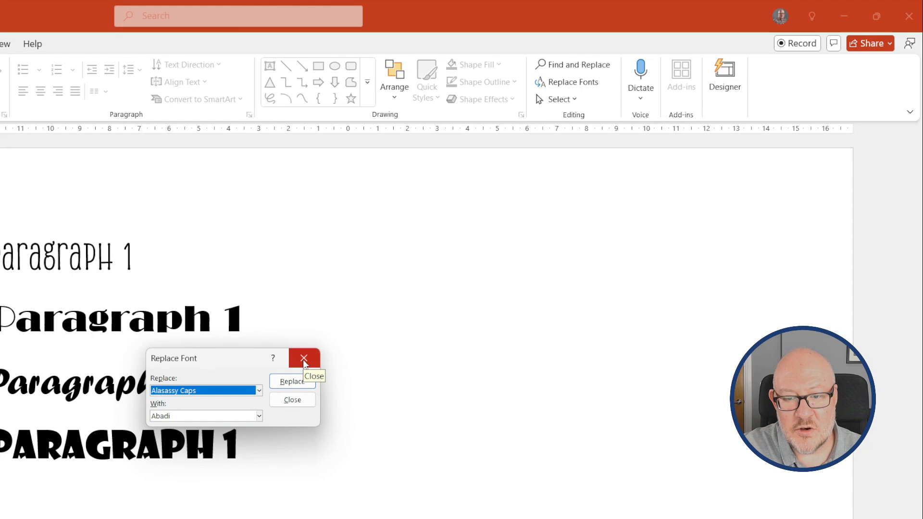
# Step: Replace Alasassy Caps with Aptos on the first Paragraph 1 line
pyautogui.click(303, 358)
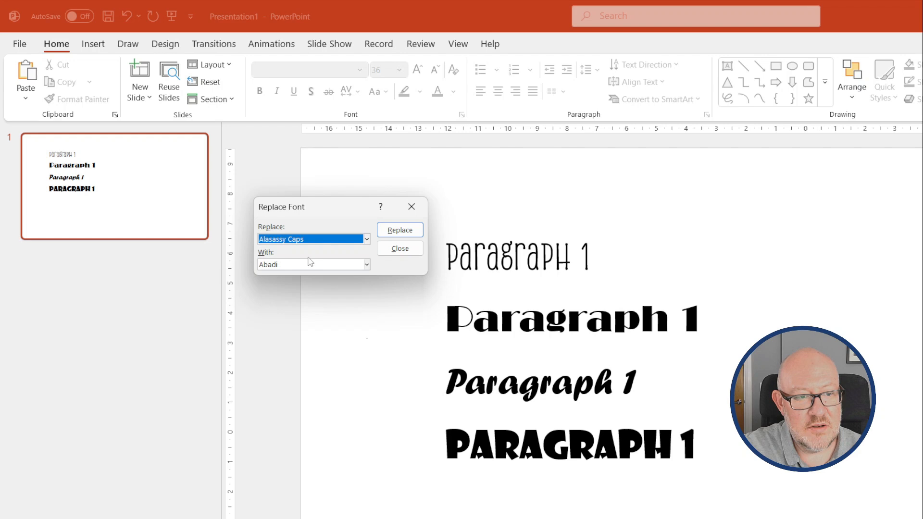
pyautogui.click(363, 264)
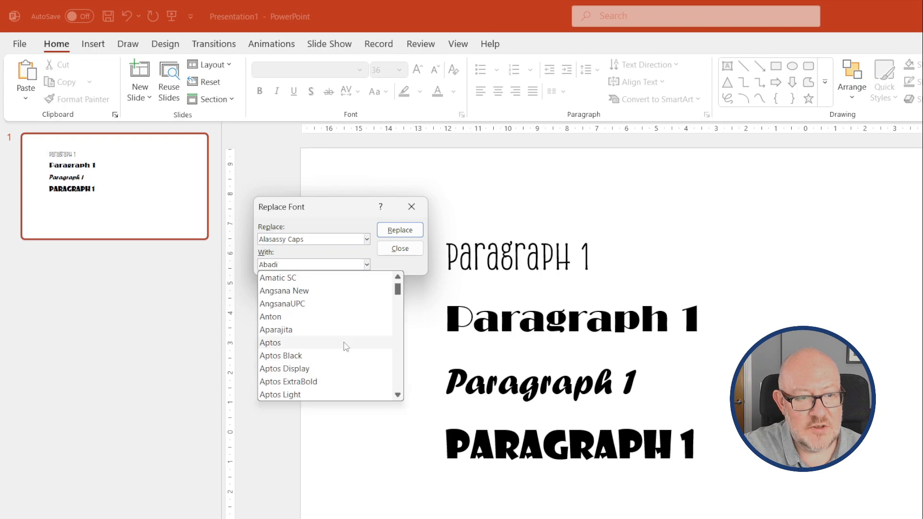
pyautogui.click(400, 248)
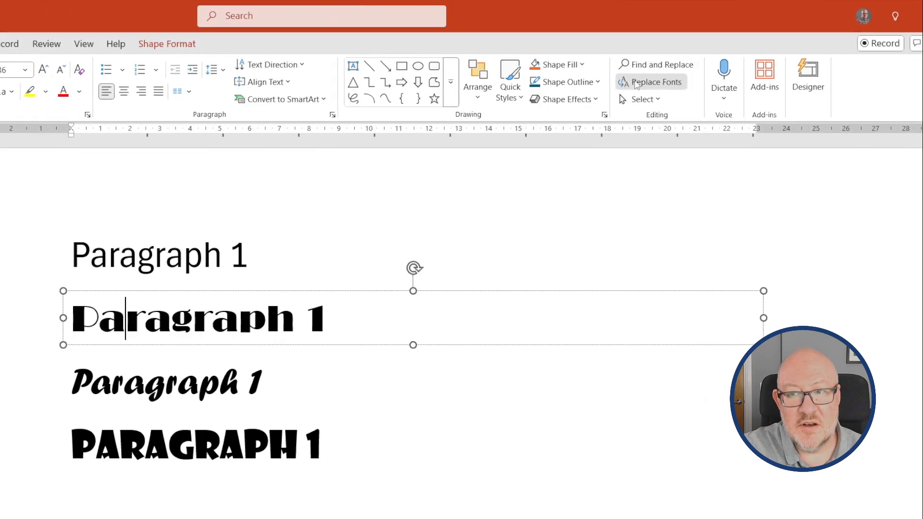
pyautogui.click(656, 82)
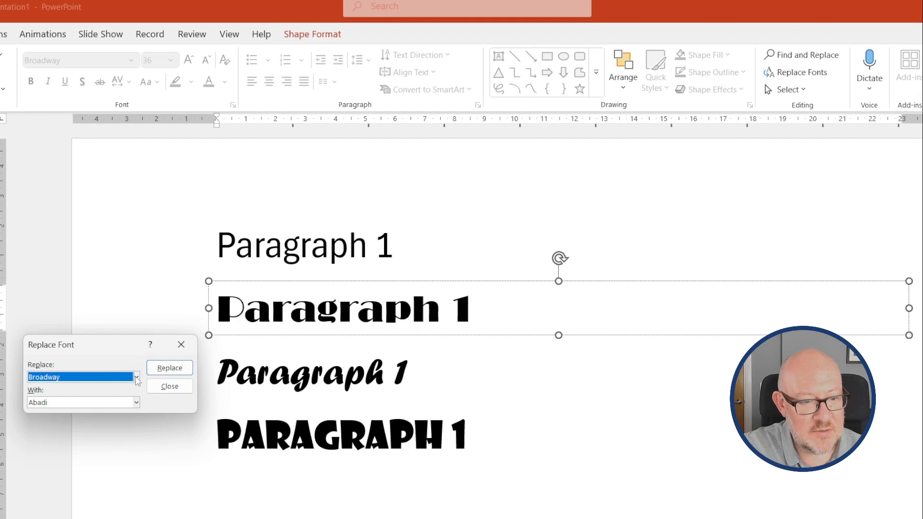
# Step: Keep Broadway as the font to replace and choose Aptos Display as its replacement
pyautogui.click(136, 377)
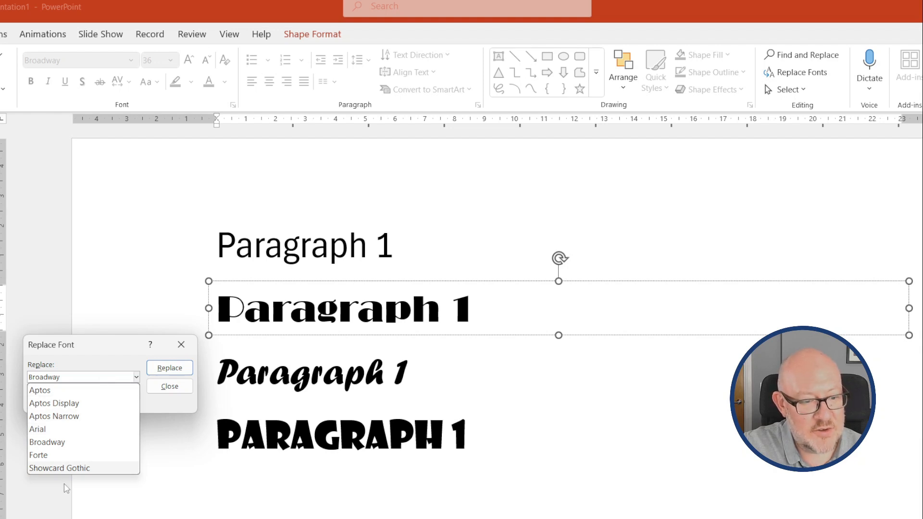
pyautogui.moveTo(96, 402)
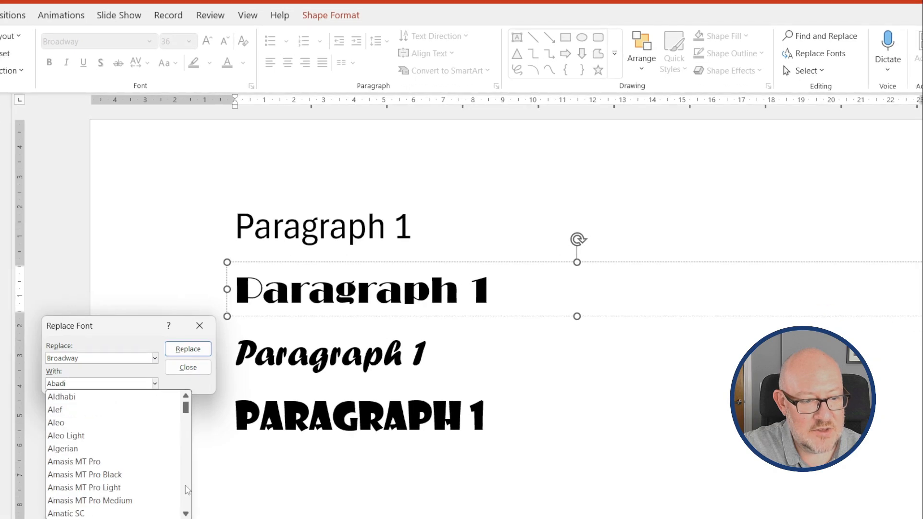
pyautogui.scroll(-3)
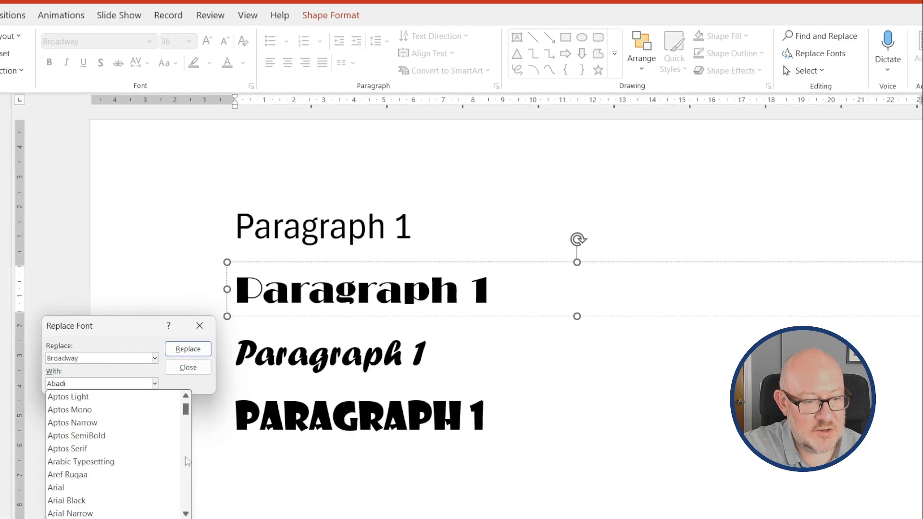
pyautogui.click(68, 396)
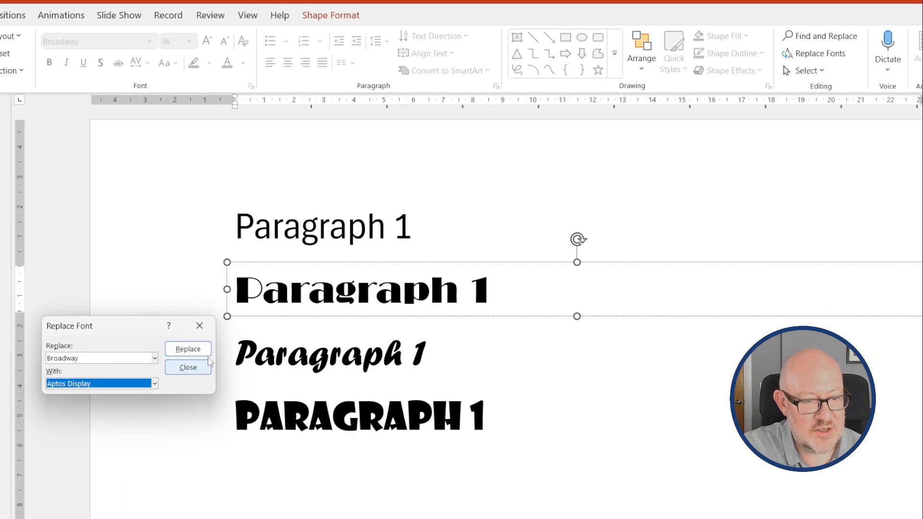